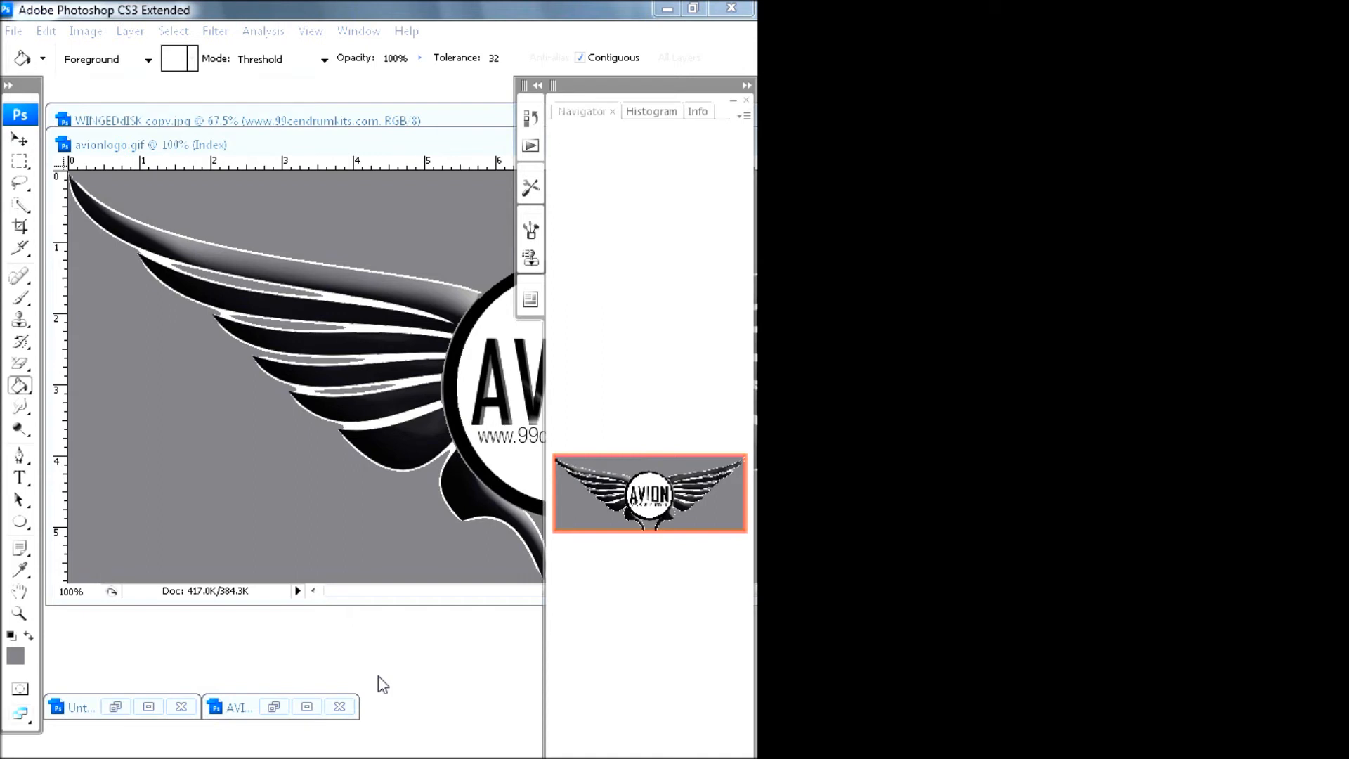
pyautogui.moveTo(394, 628)
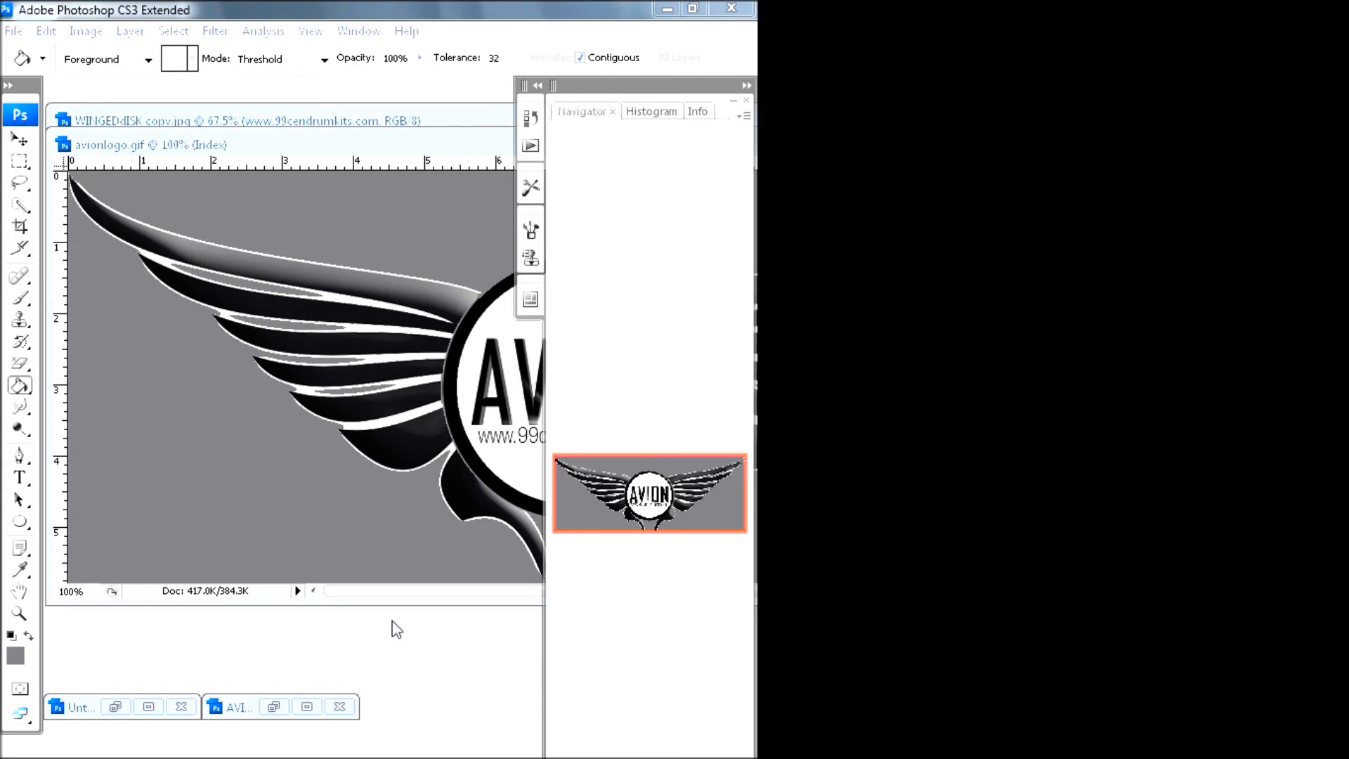
# Step: Rotate the display back to landscape so the full AVION winged logo fills the Photoshop window
pyautogui.click(693, 9)
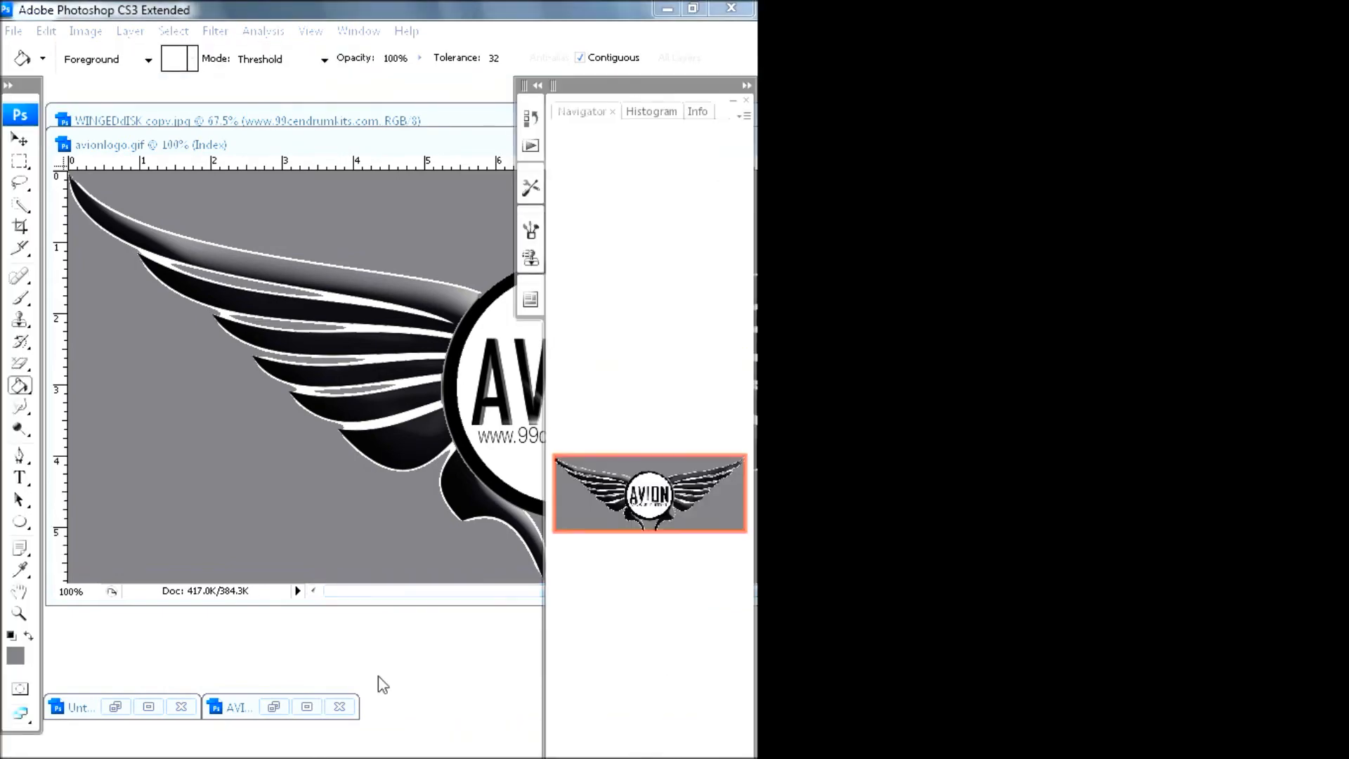
pyautogui.click(715, 9)
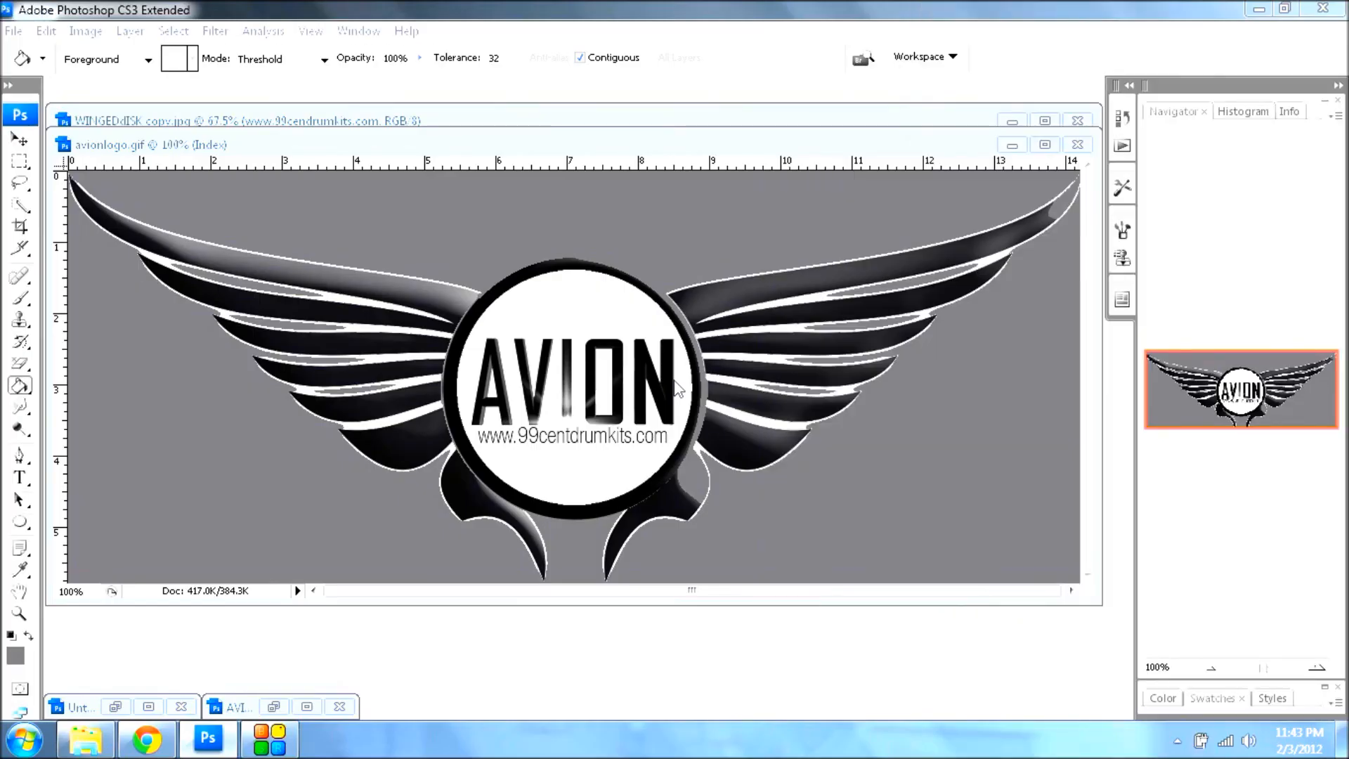